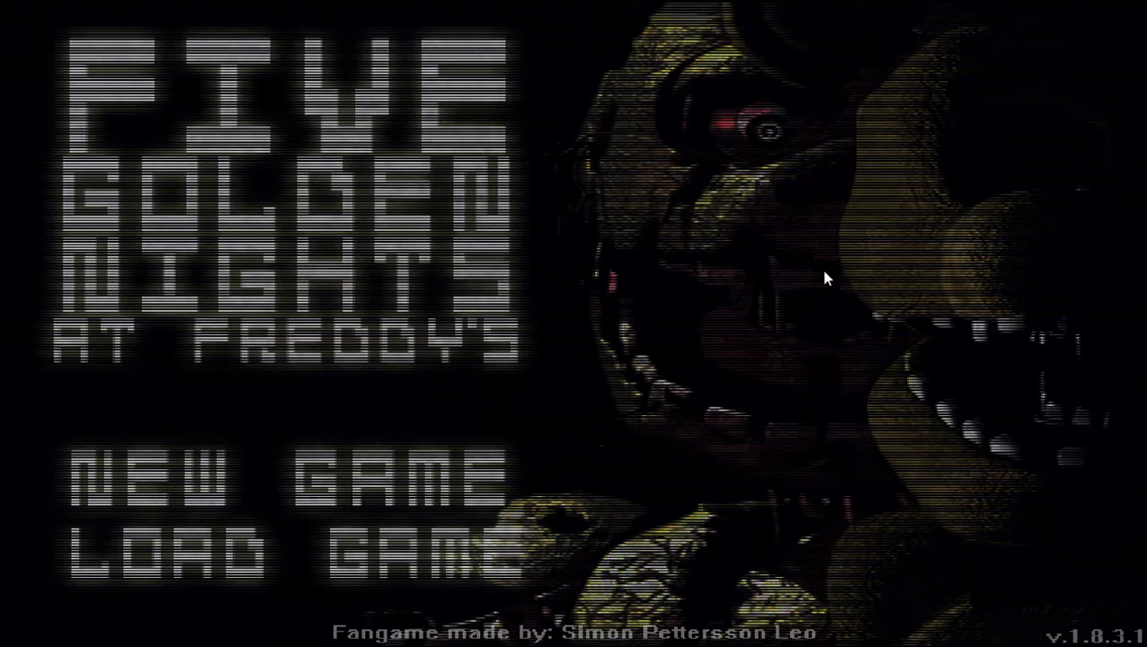
mouse_move(808, 81)
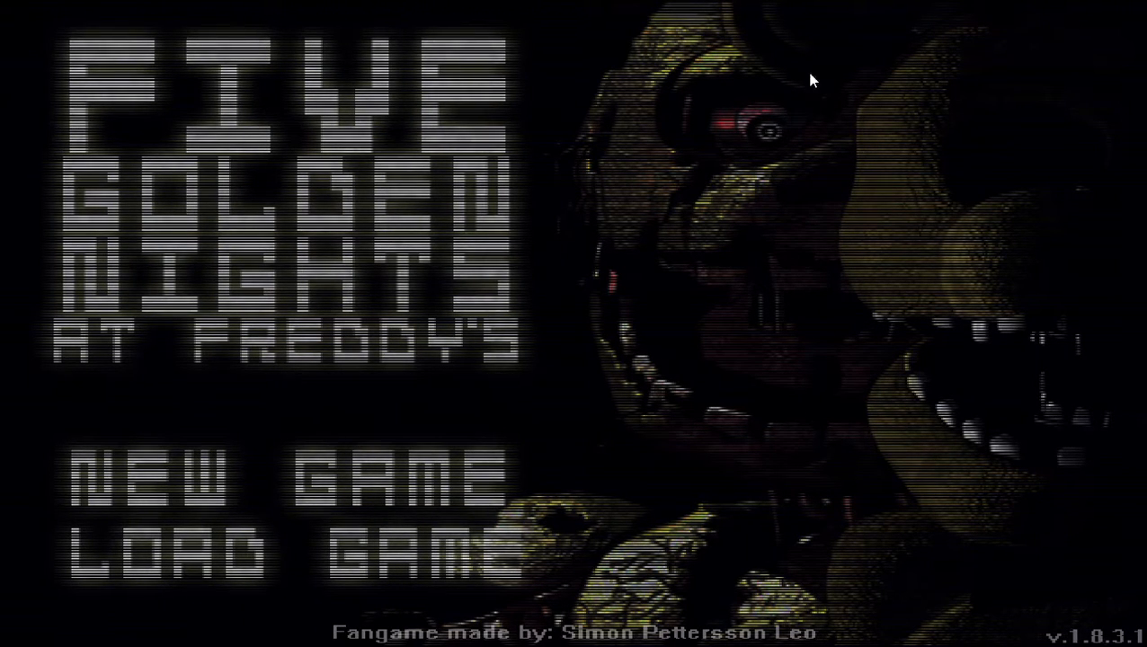
mouse_move(350, 490)
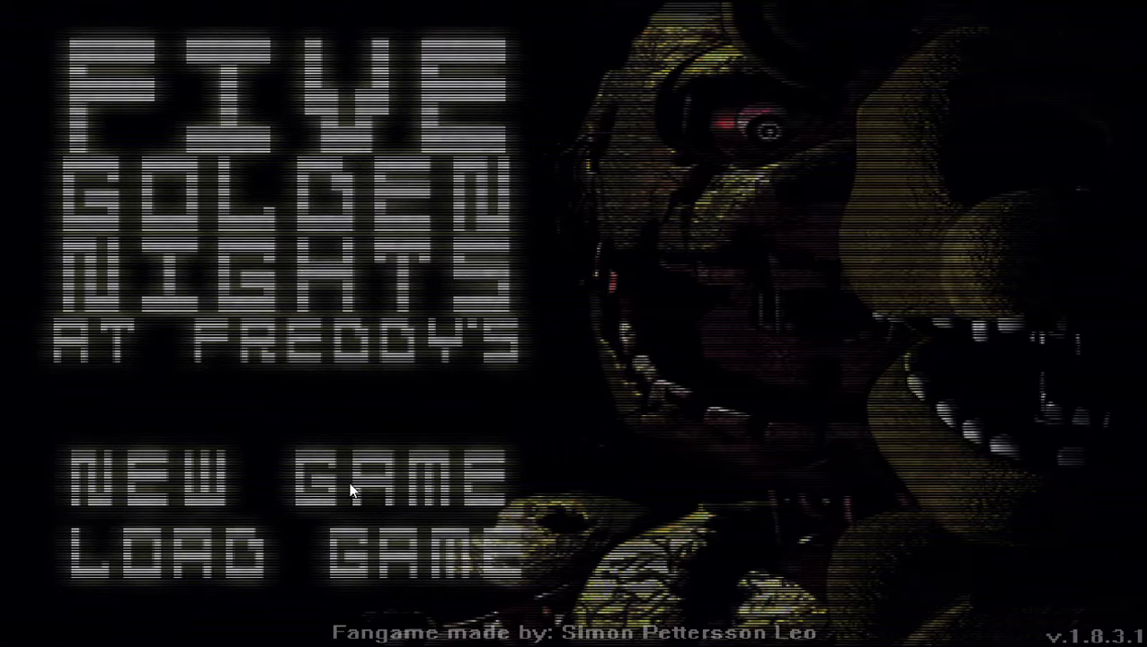
Start a new game, skip the introductory phone call, then restart Night 1 from the title menu.
left_click(175, 476)
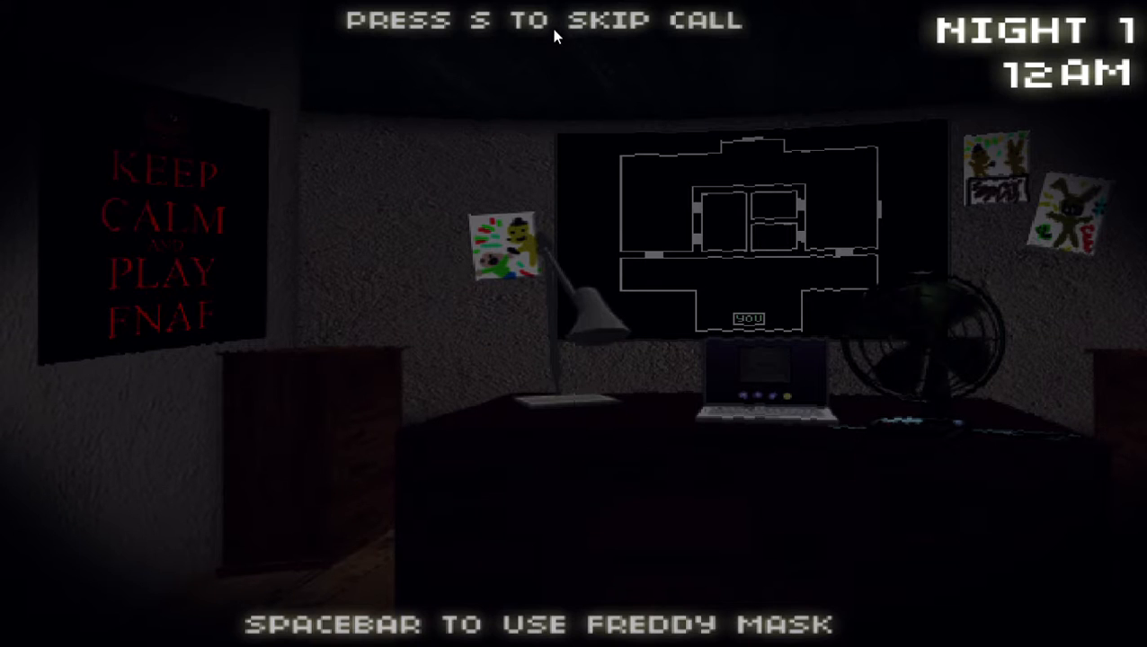
key("space")
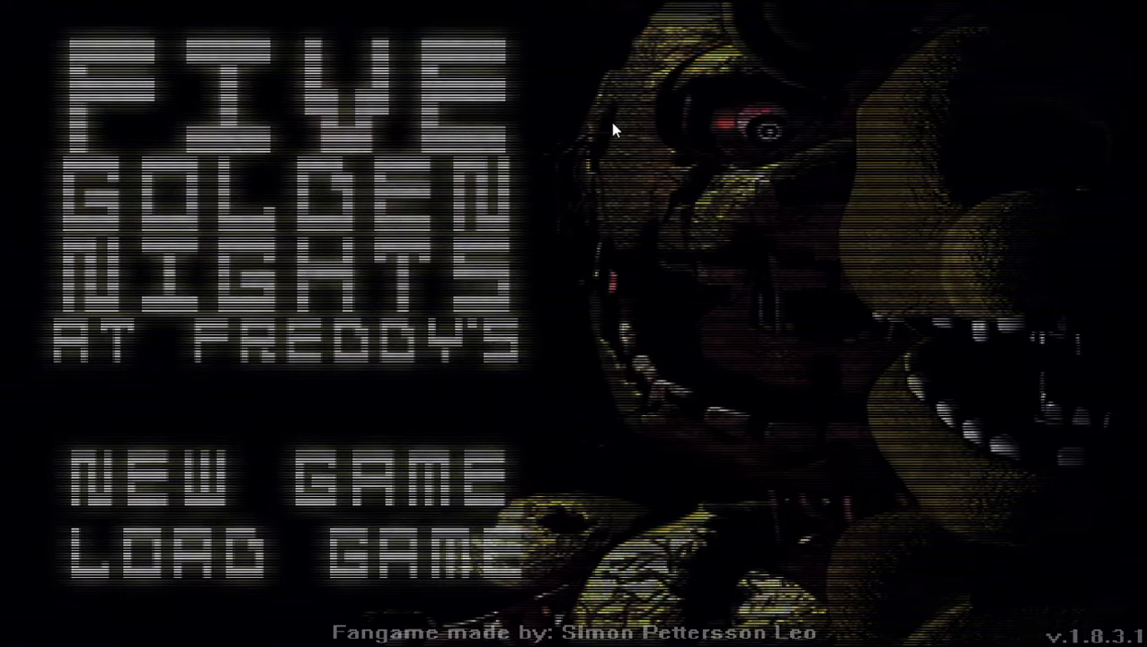
left_click(161, 471)
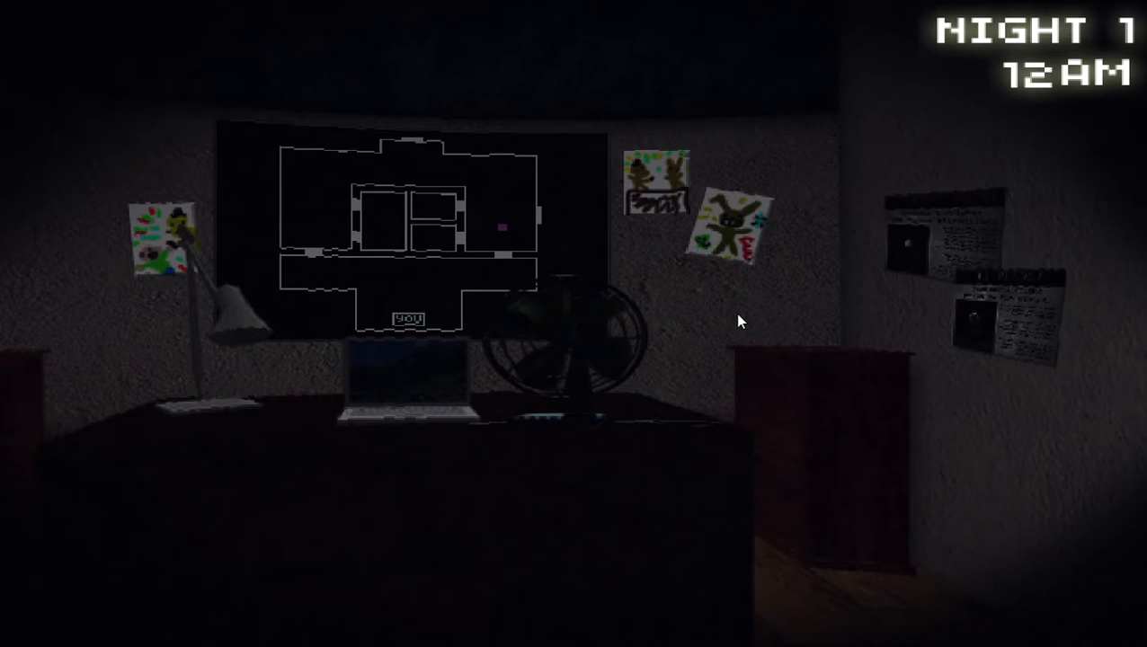
mouse_move(553, 342)
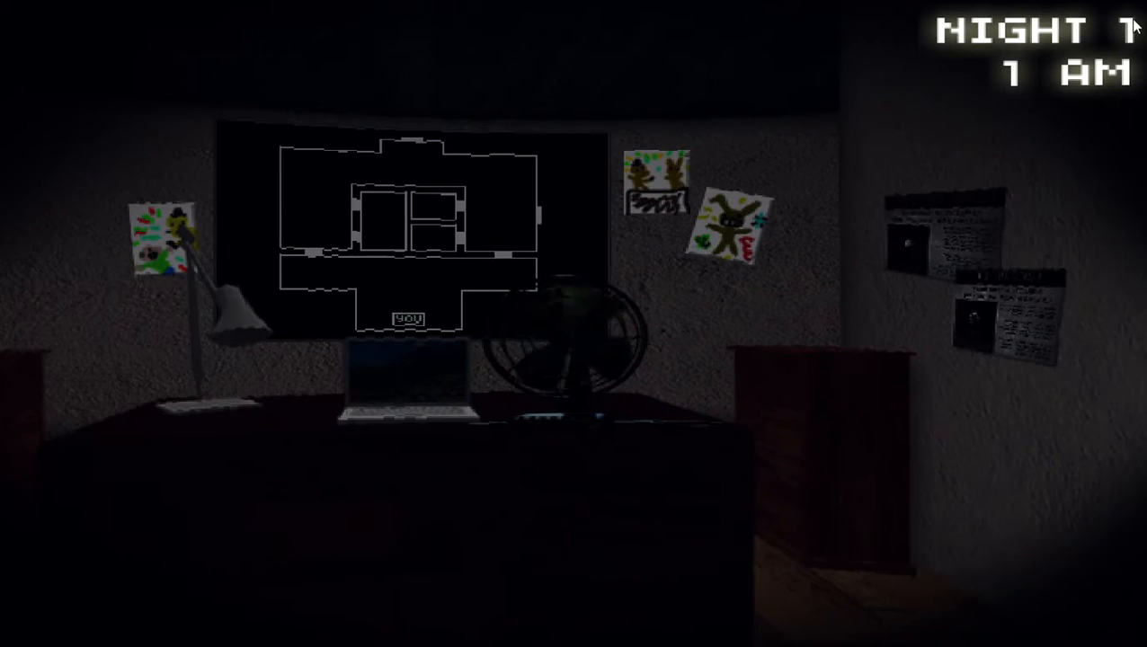
mouse_move(877, 8)
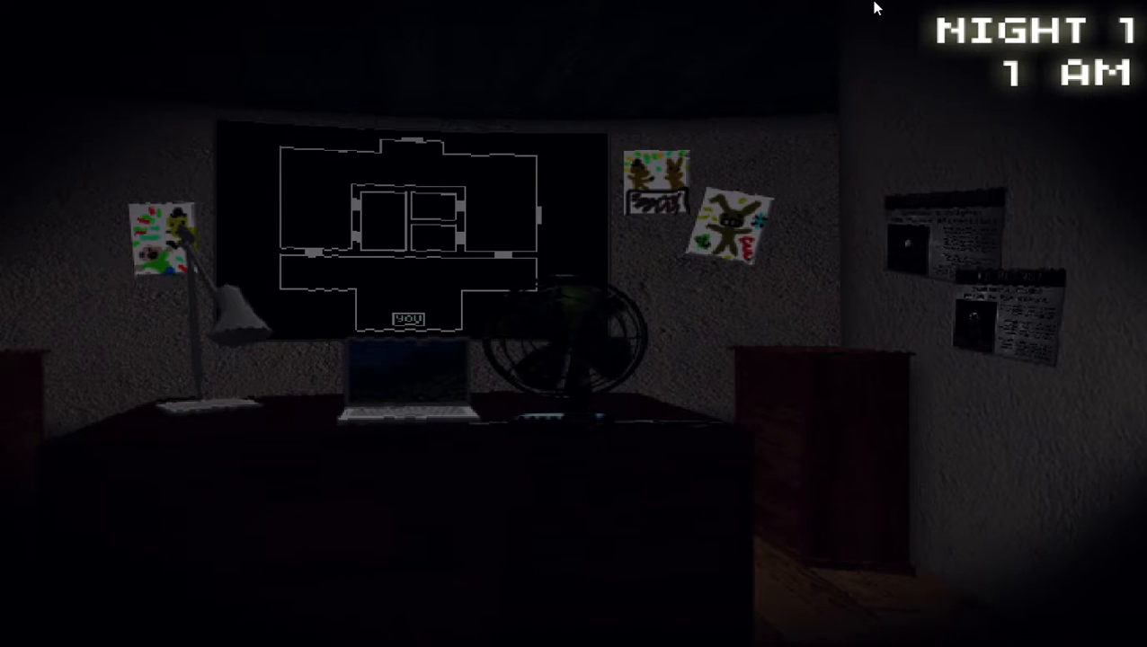
mouse_move(735, 371)
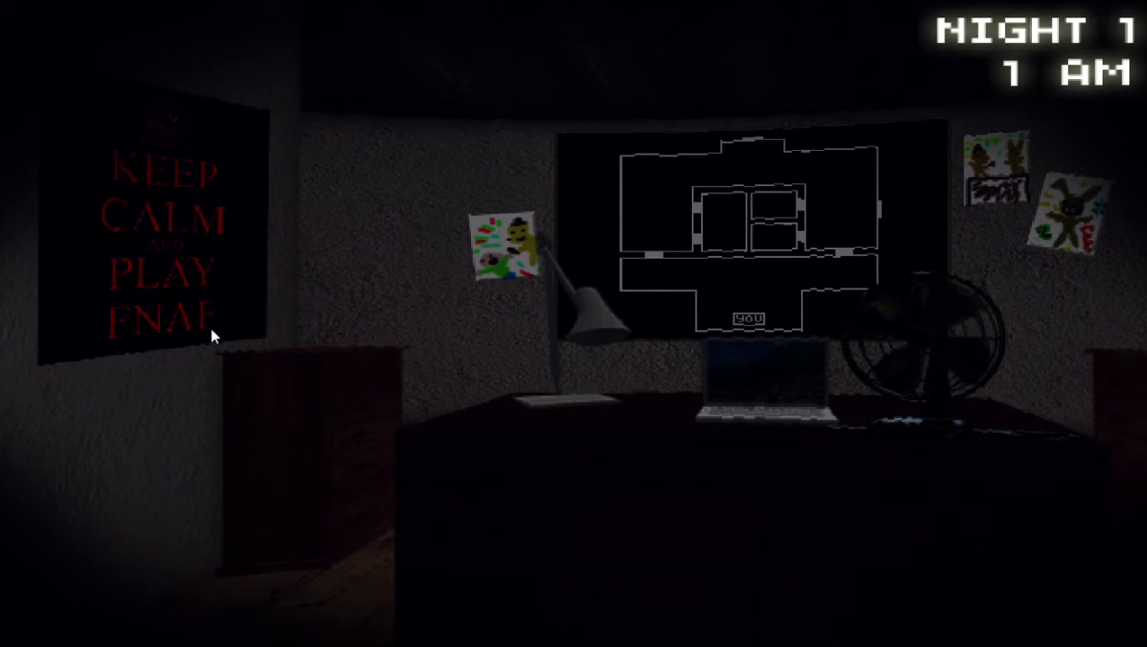
mouse_move(178, 123)
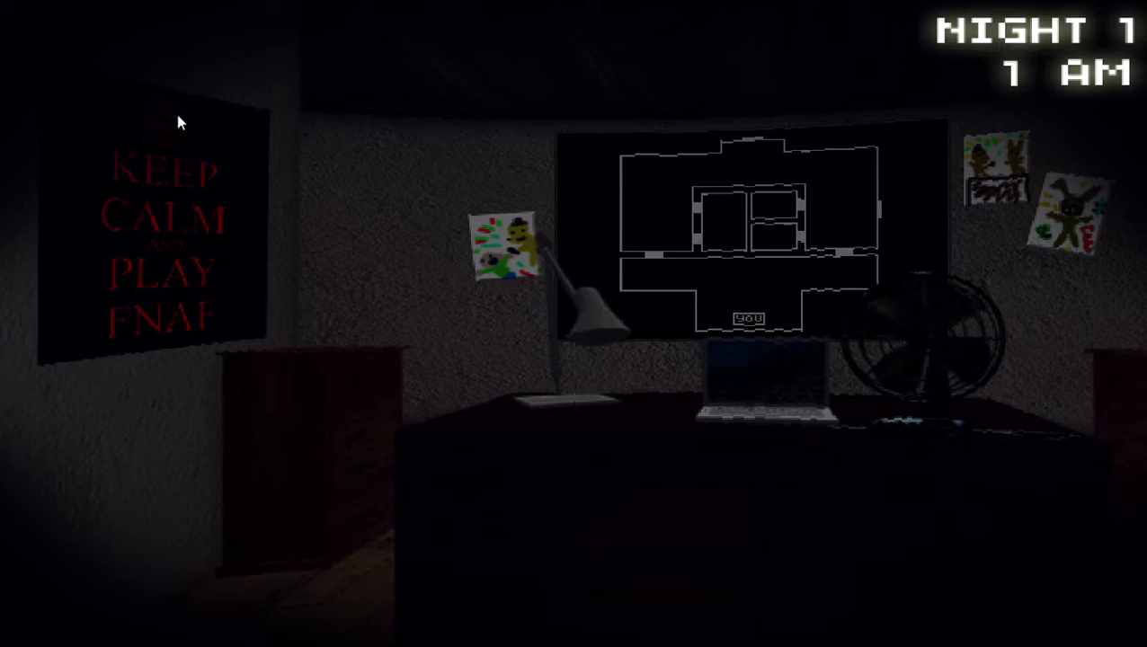
mouse_move(1117, 402)
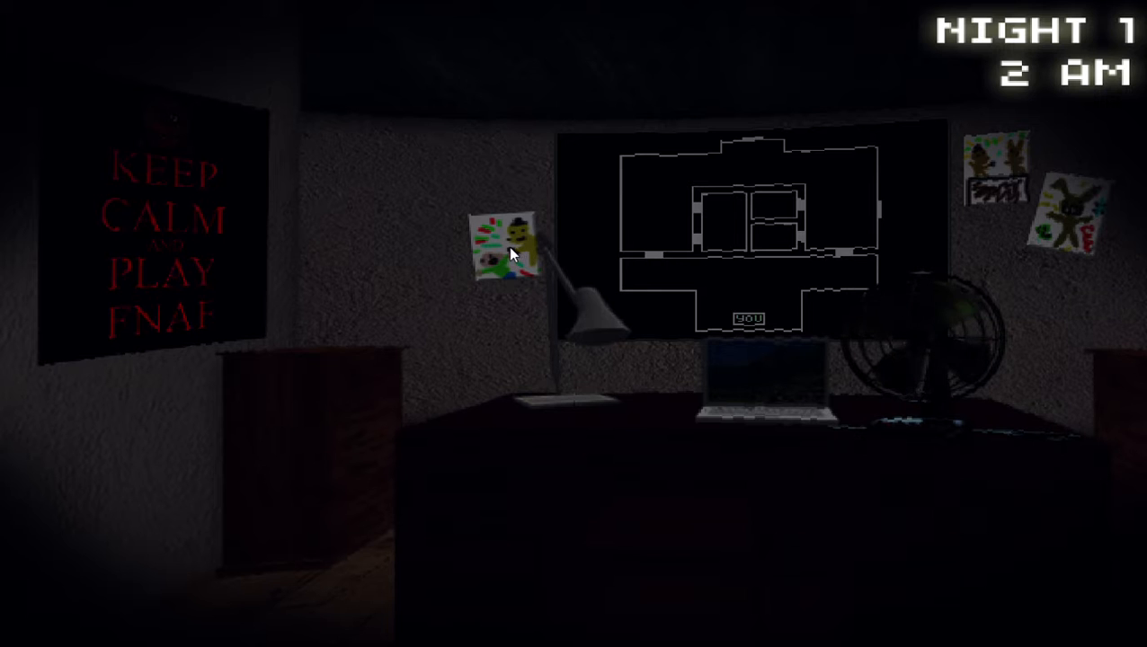
mouse_move(514, 260)
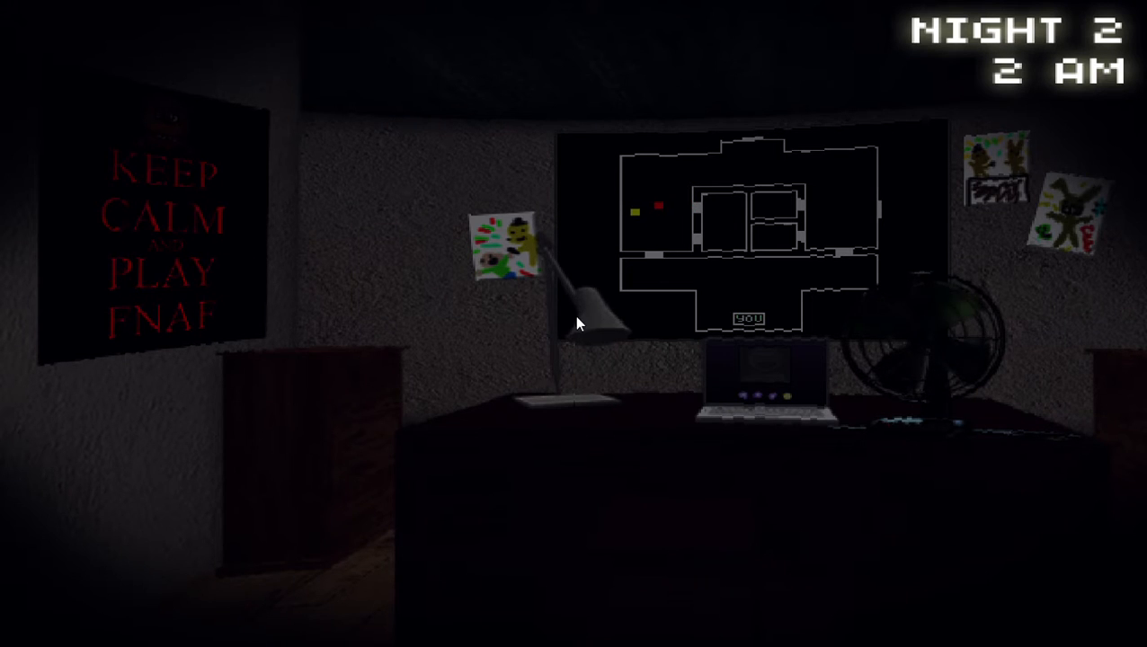
mouse_move(592, 366)
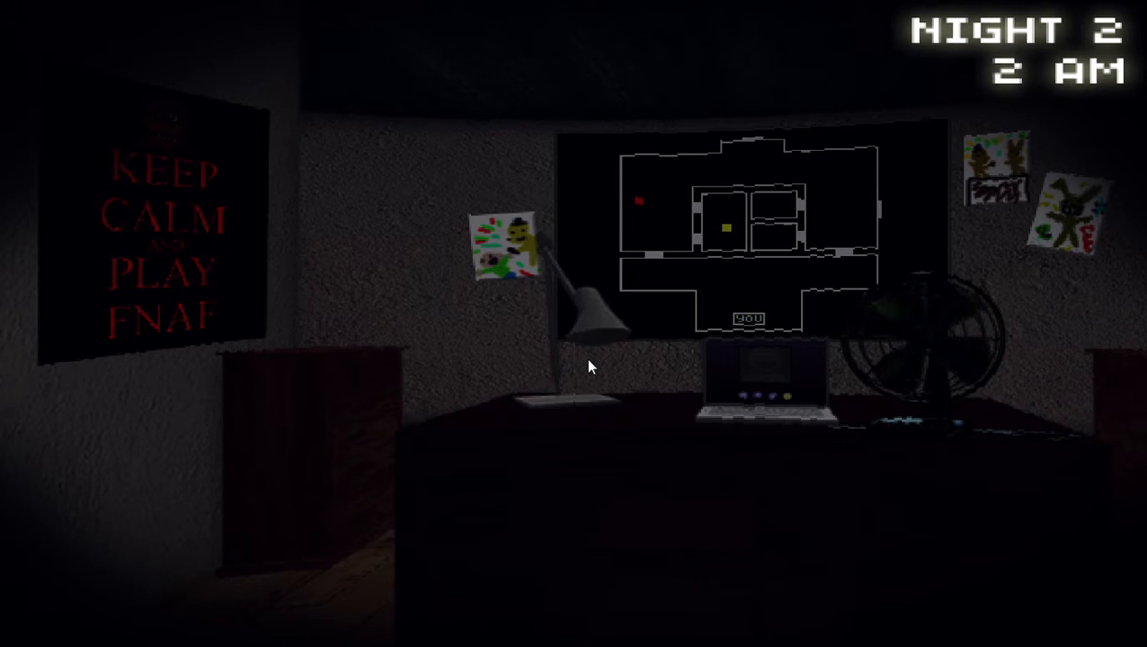